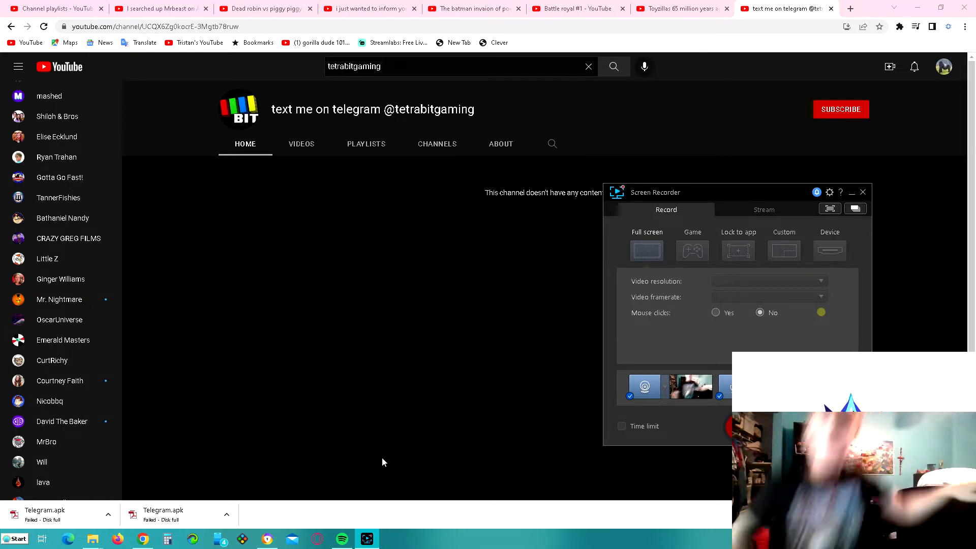
Search YouTube for 'tetrabitgaming' to bring up the verified TetraBitGaming channel
{"action": "left_click", "coordinate": [862, 192]}
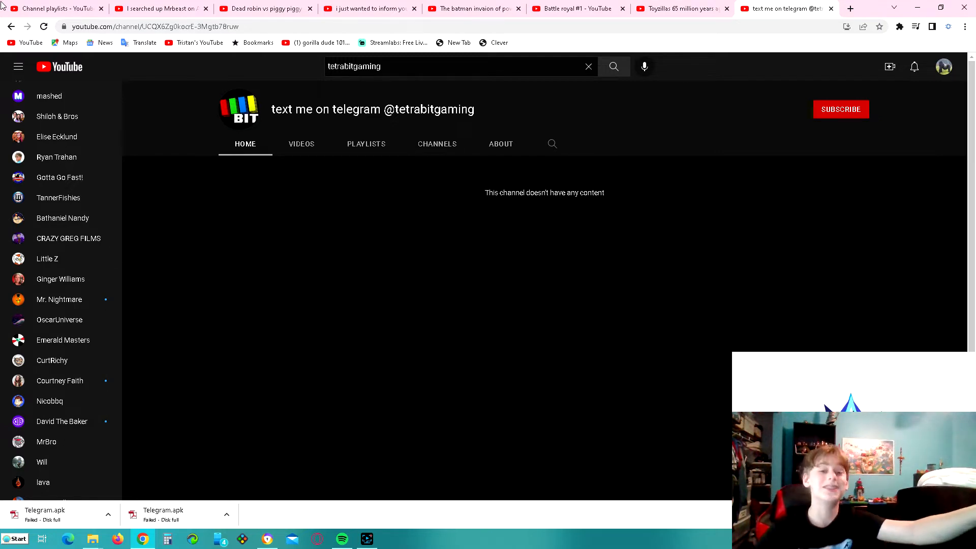
{"action": "left_click", "coordinate": [614, 67]}
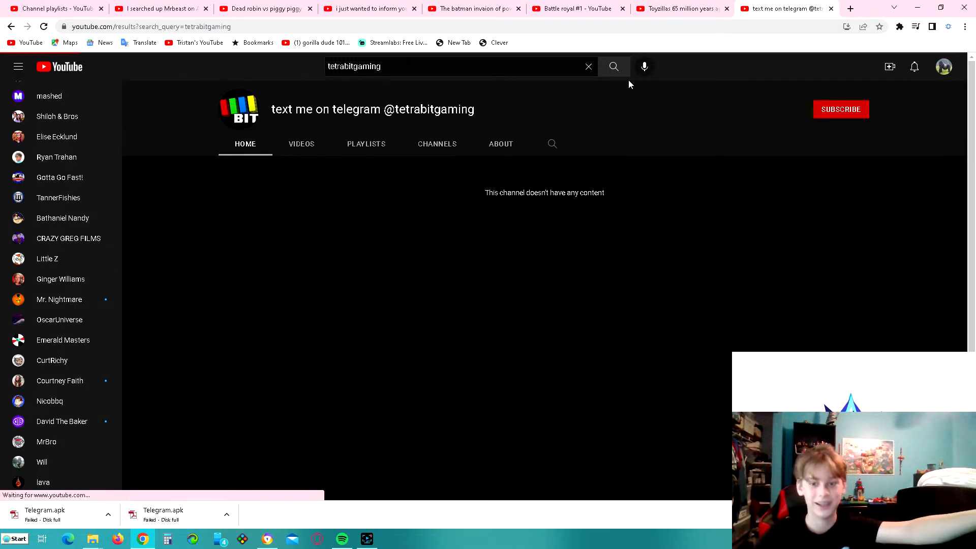
{"action": "left_click", "coordinate": [613, 67]}
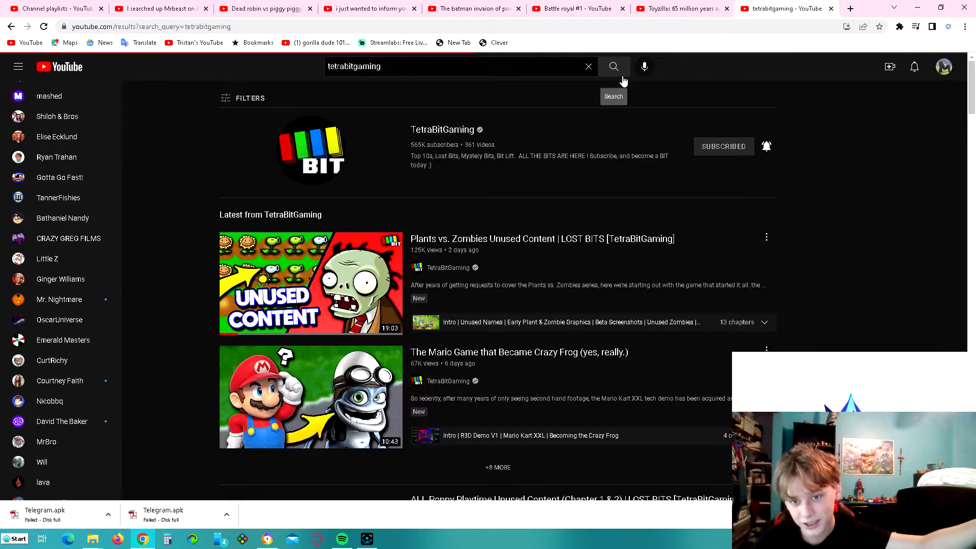
{"action": "left_click", "coordinate": [613, 66]}
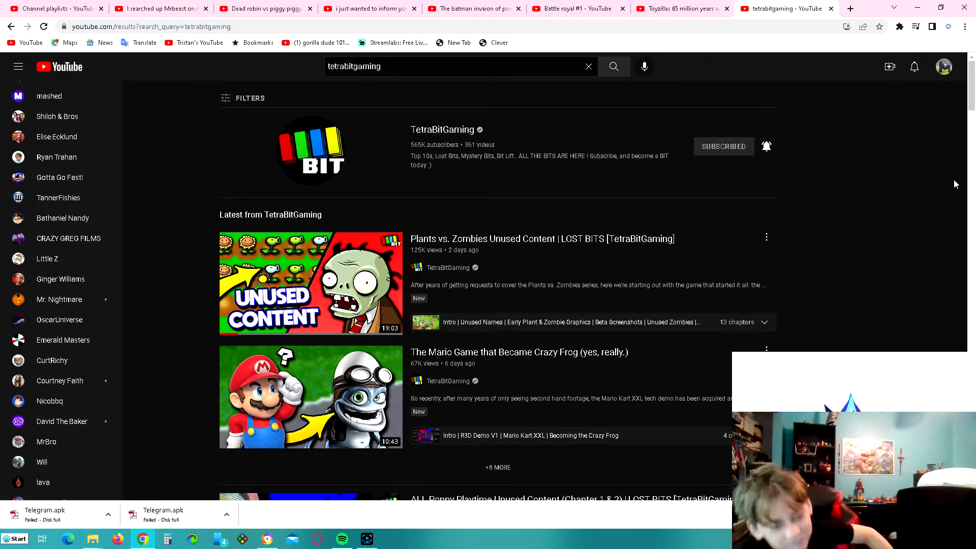
{"action": "mouse_move", "coordinate": [310, 283]}
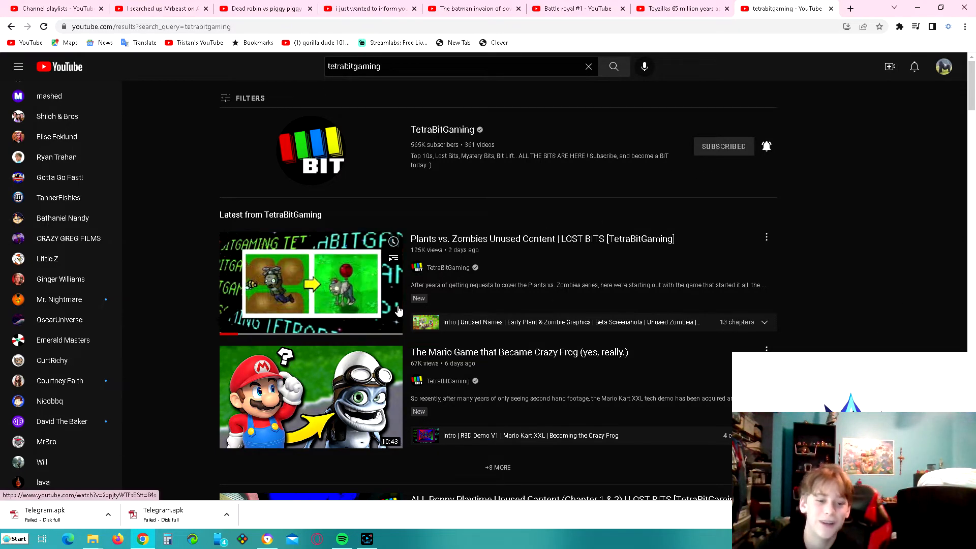
Open the 'Plants vs. Zombies Unused Content | LOST BITS' video from the results
{"action": "left_click", "coordinate": [310, 282]}
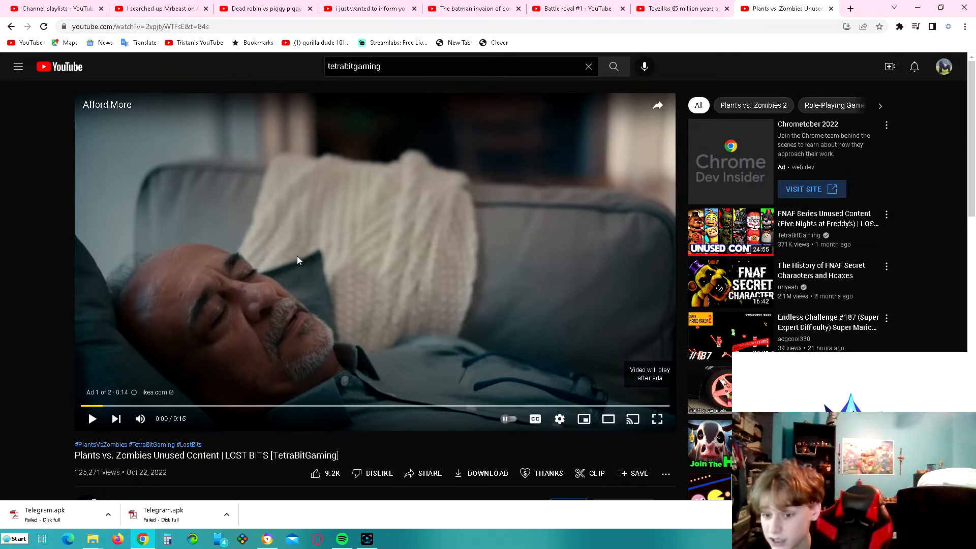
{"action": "mouse_move", "coordinate": [505, 317]}
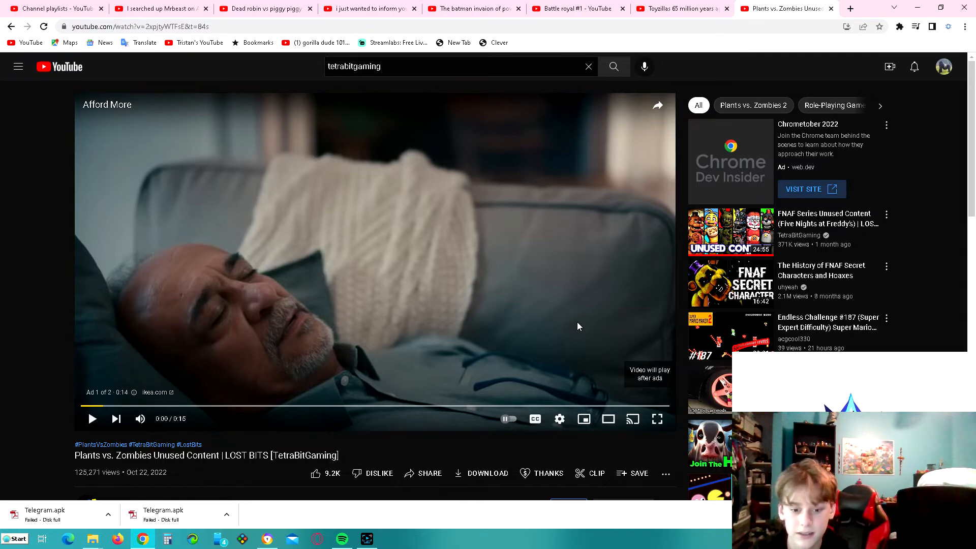
Expand the reply under 'i was born in plants vs zombies' showing the telegram scam
{"action": "scroll", "scroll_direction": "down", "scroll_amount": 3}
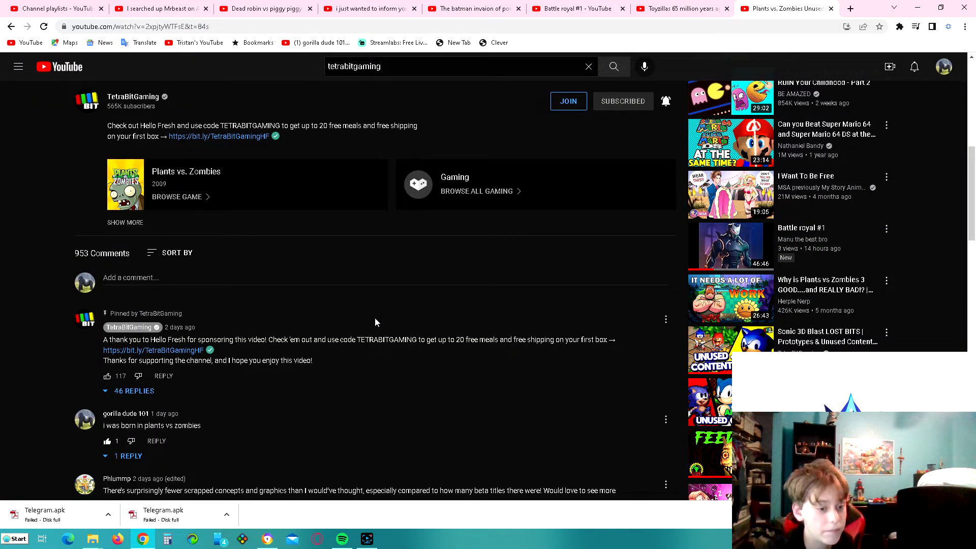
{"action": "mouse_move", "coordinate": [264, 413]}
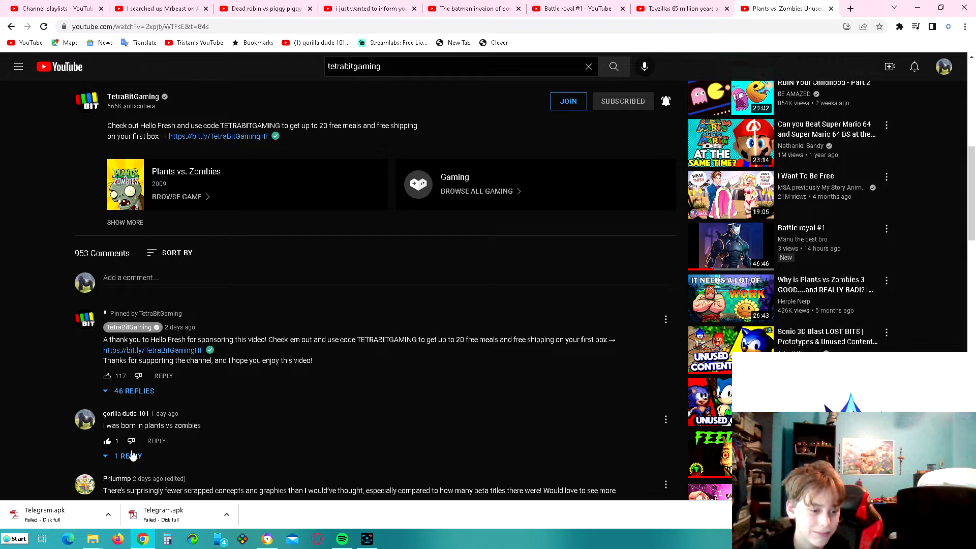
{"action": "left_click", "coordinate": [106, 442]}
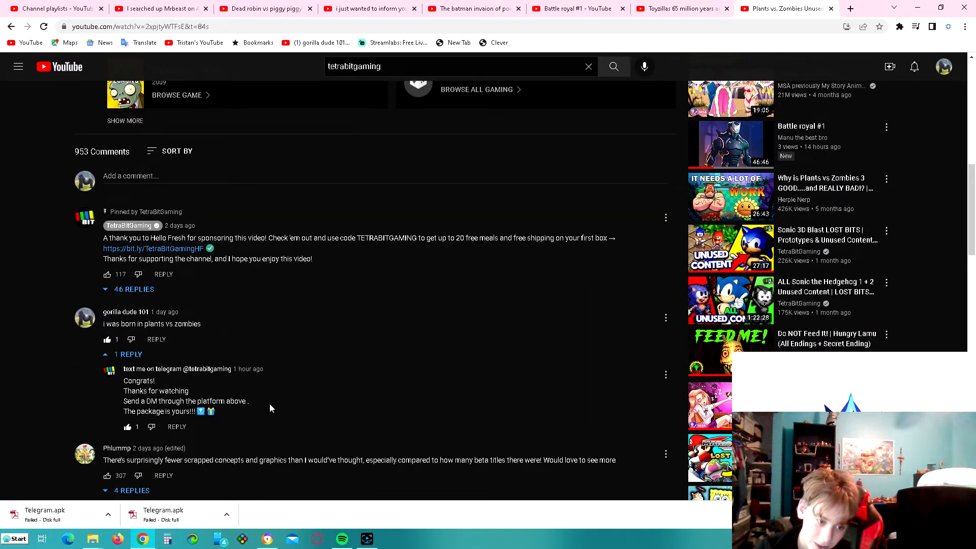
{"action": "mouse_move", "coordinate": [171, 377]}
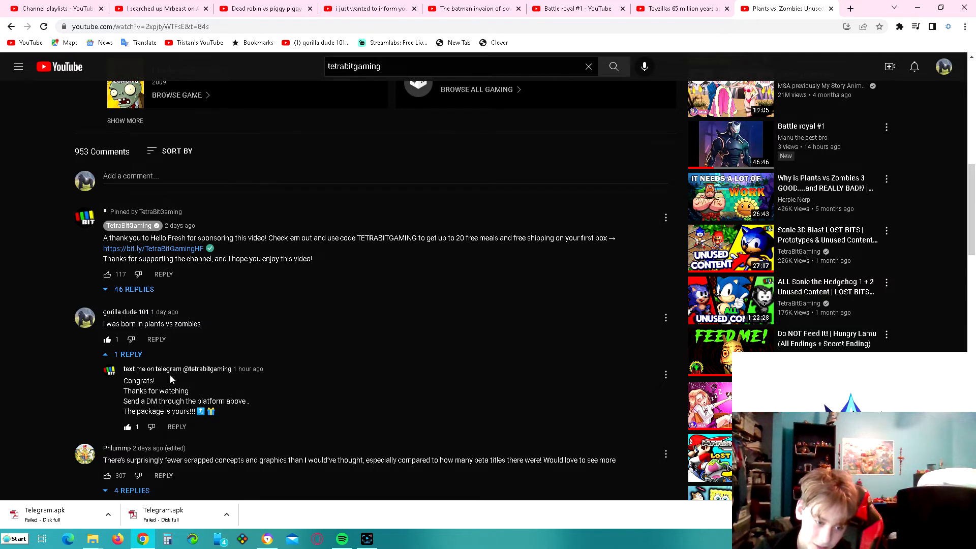